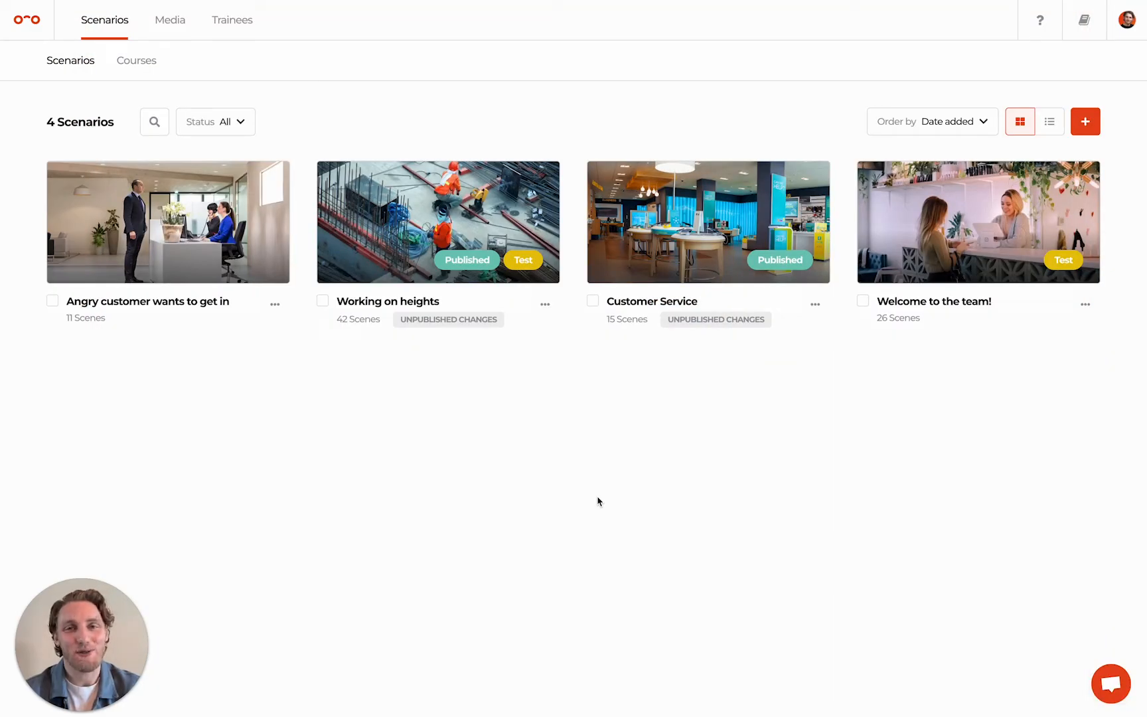
pyautogui.moveTo(655, 494)
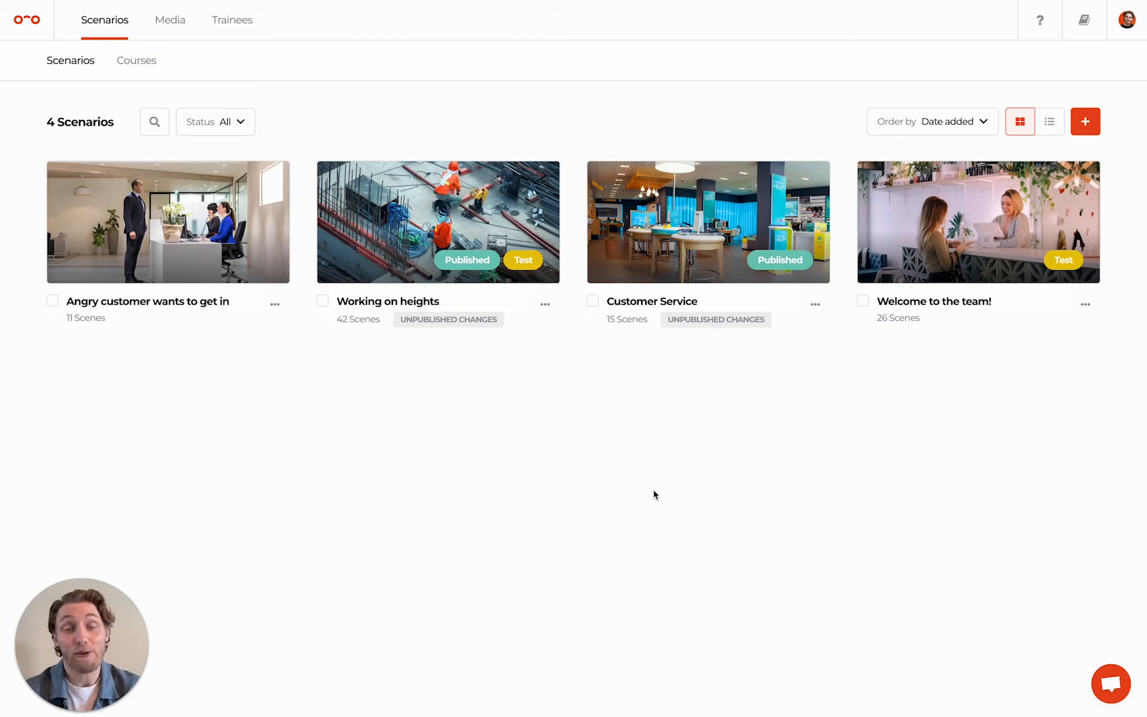
# Step: Show the Courses list under Scenarios with its two existing courses
pyautogui.click(1084, 121)
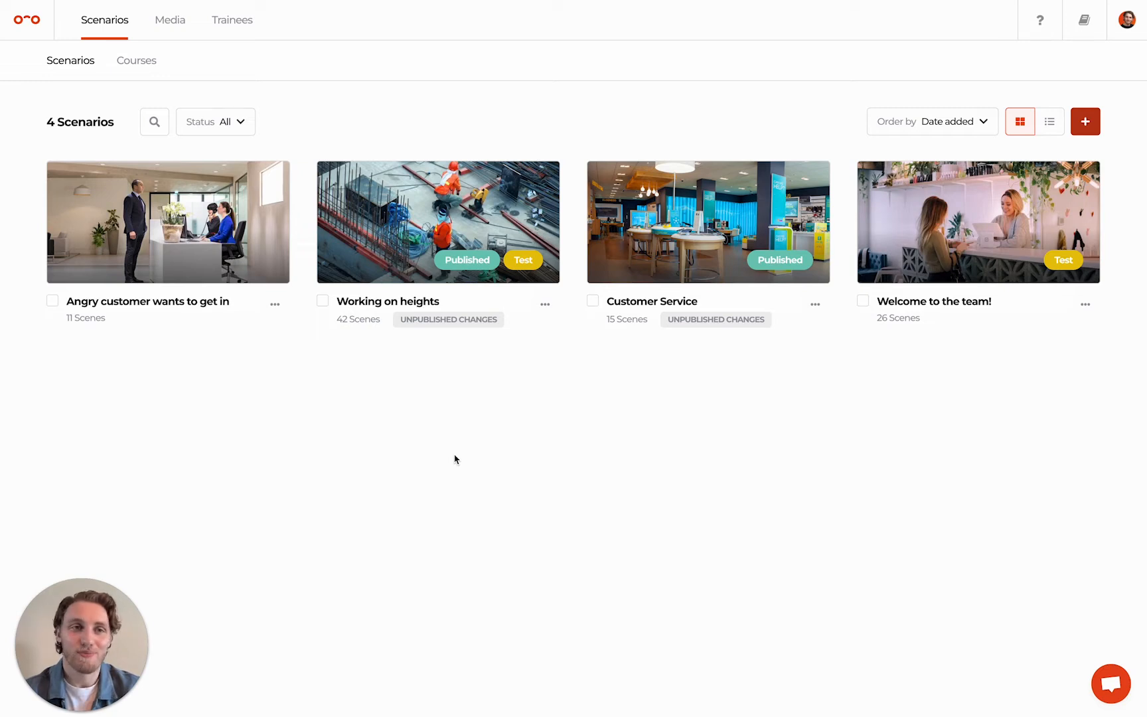
pyautogui.click(135, 59)
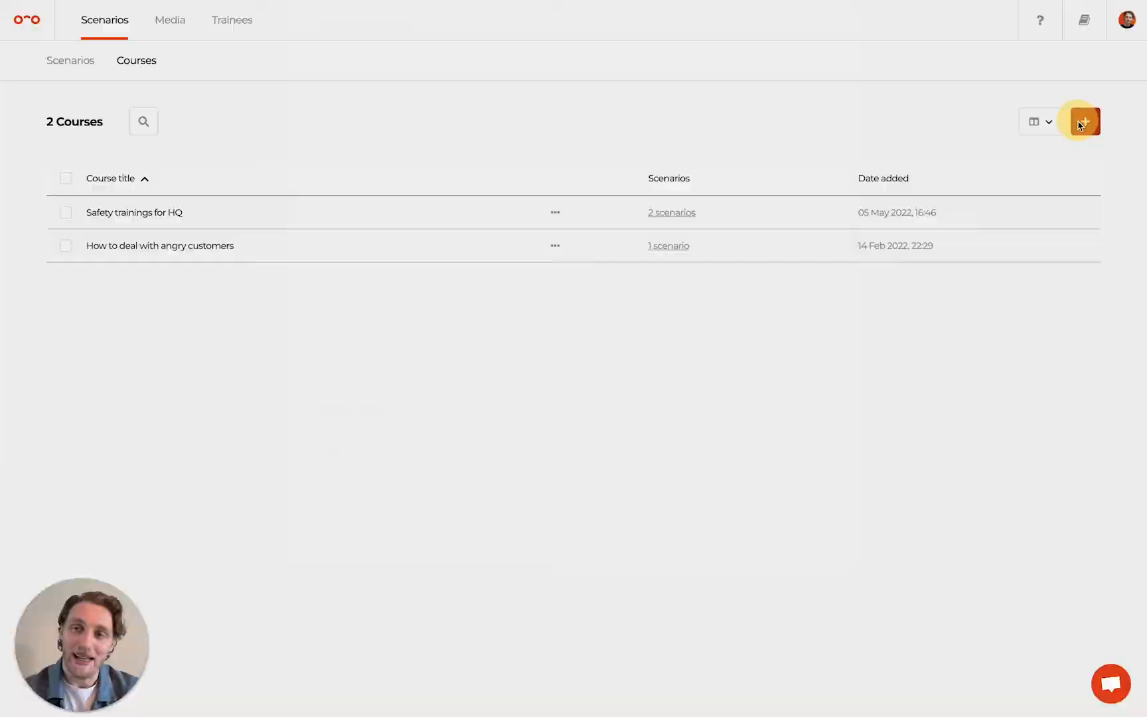
pyautogui.click(1085, 120)
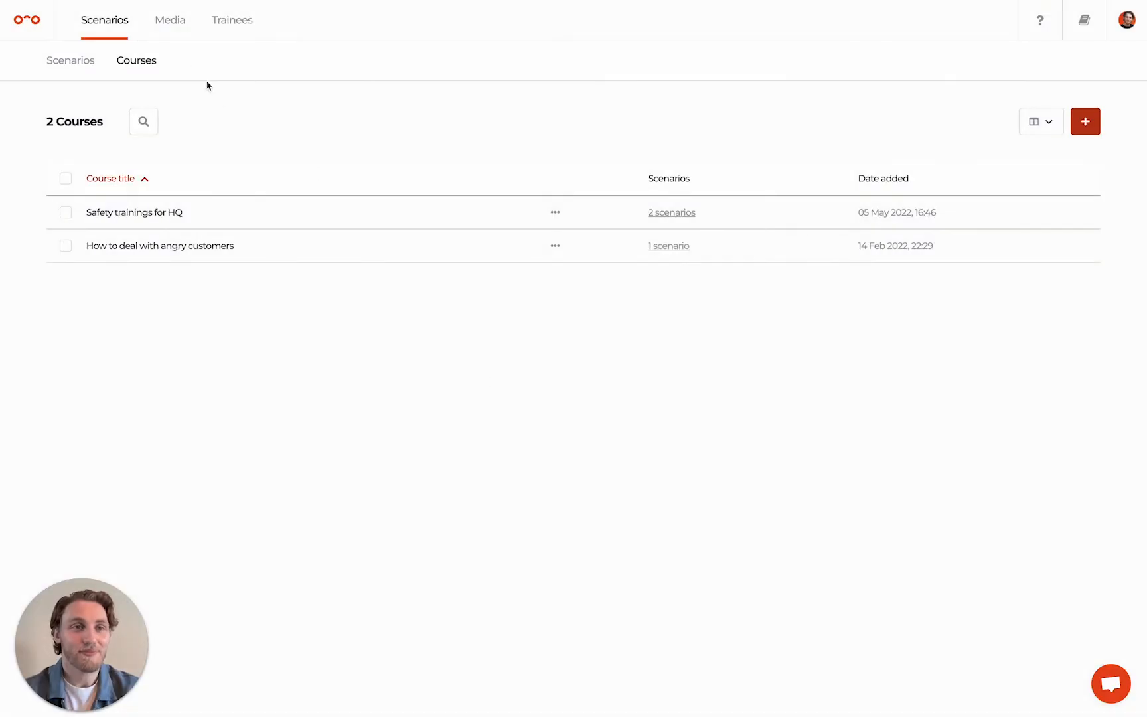
# Step: Show the Customer Service media library and bring up Video_2_v1_1.mp4's details
pyautogui.click(170, 20)
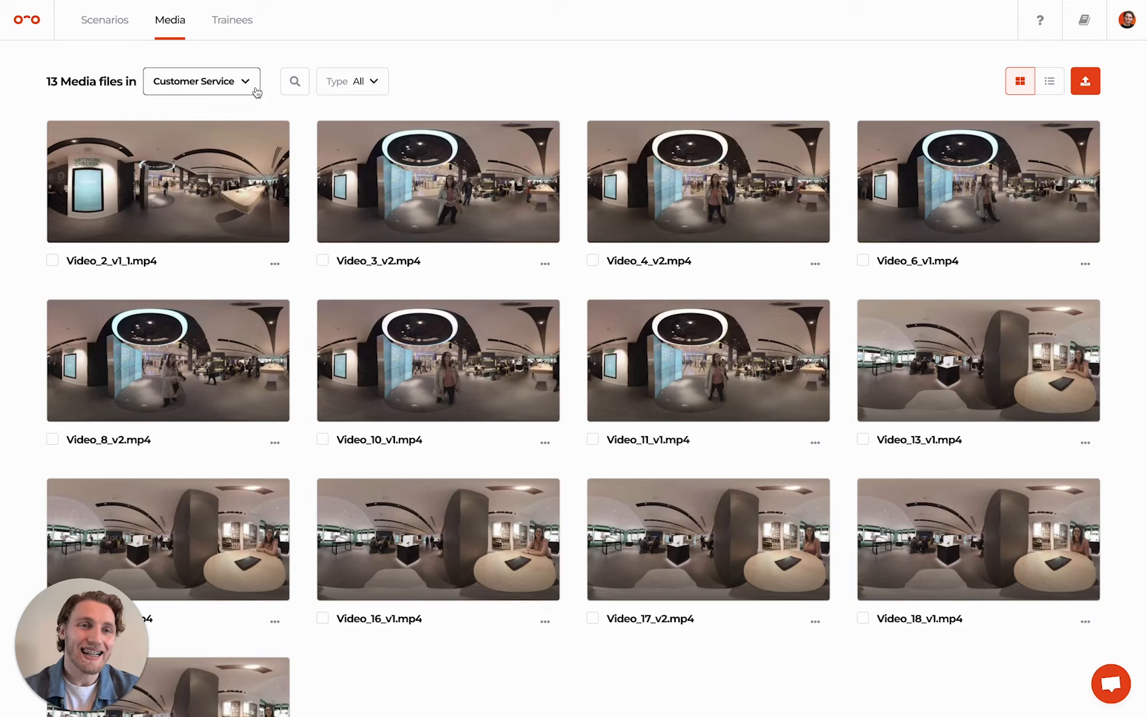
pyautogui.click(199, 81)
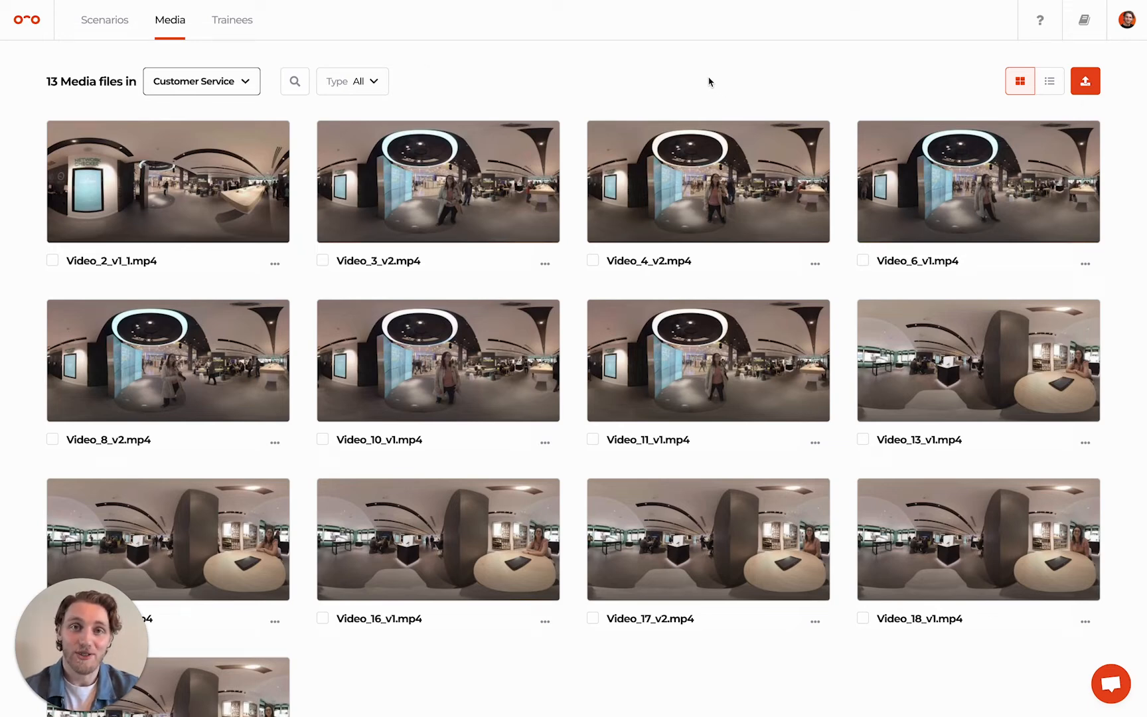
pyautogui.moveTo(560, 115)
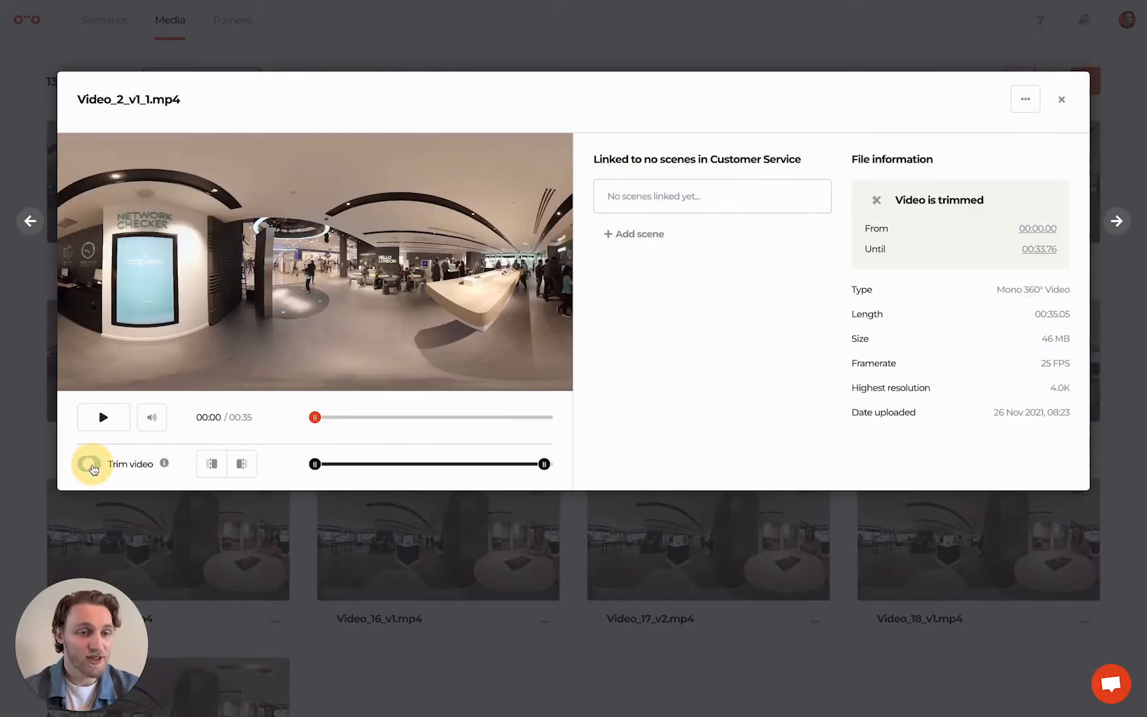
# Step: Trim the video to 00:09.84–00:29.40, link it to 'A Customer Approaches', and close its details
pyautogui.click(89, 463)
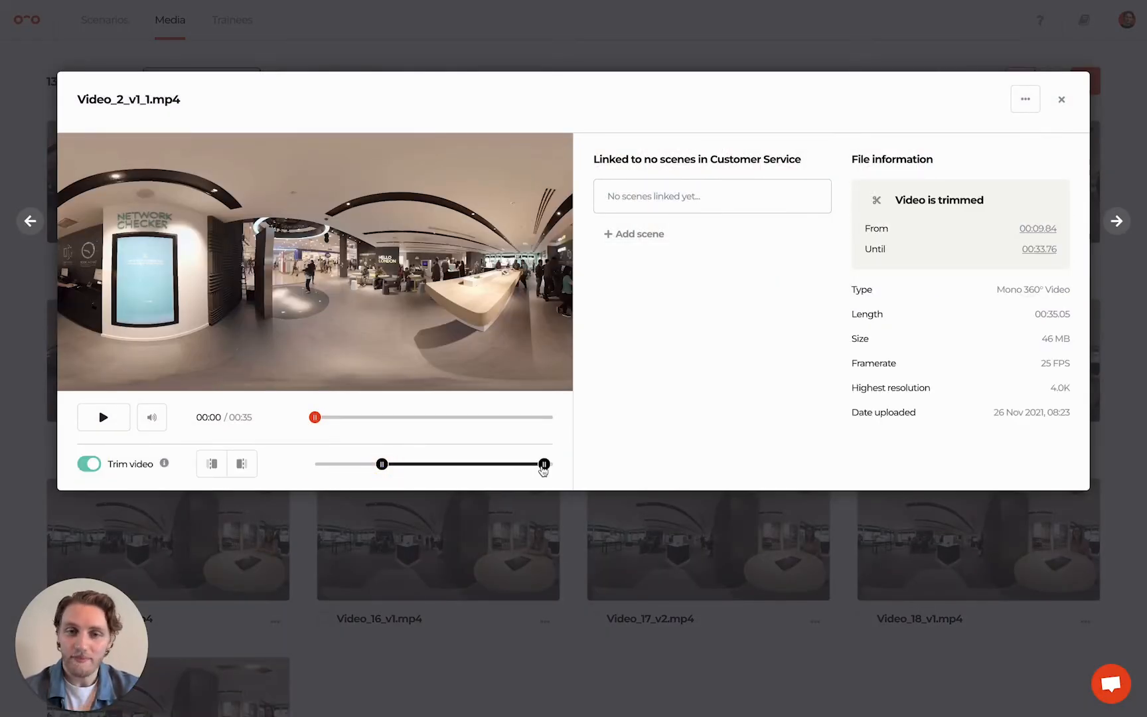
pyautogui.click(638, 234)
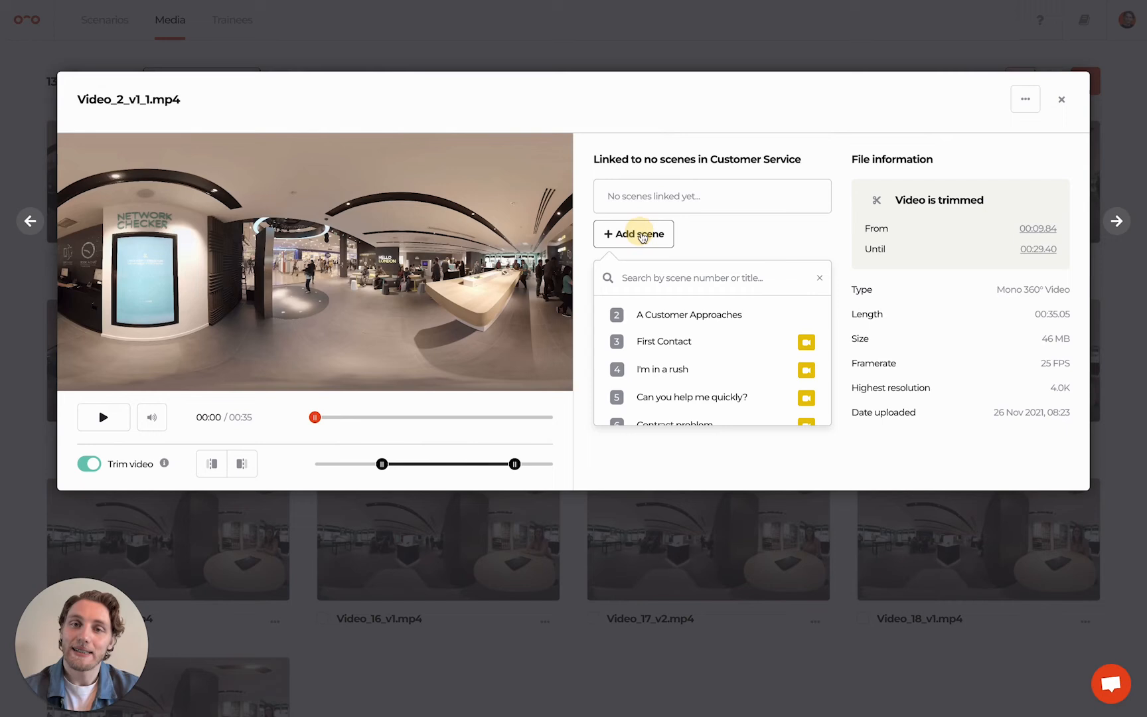
pyautogui.click(688, 314)
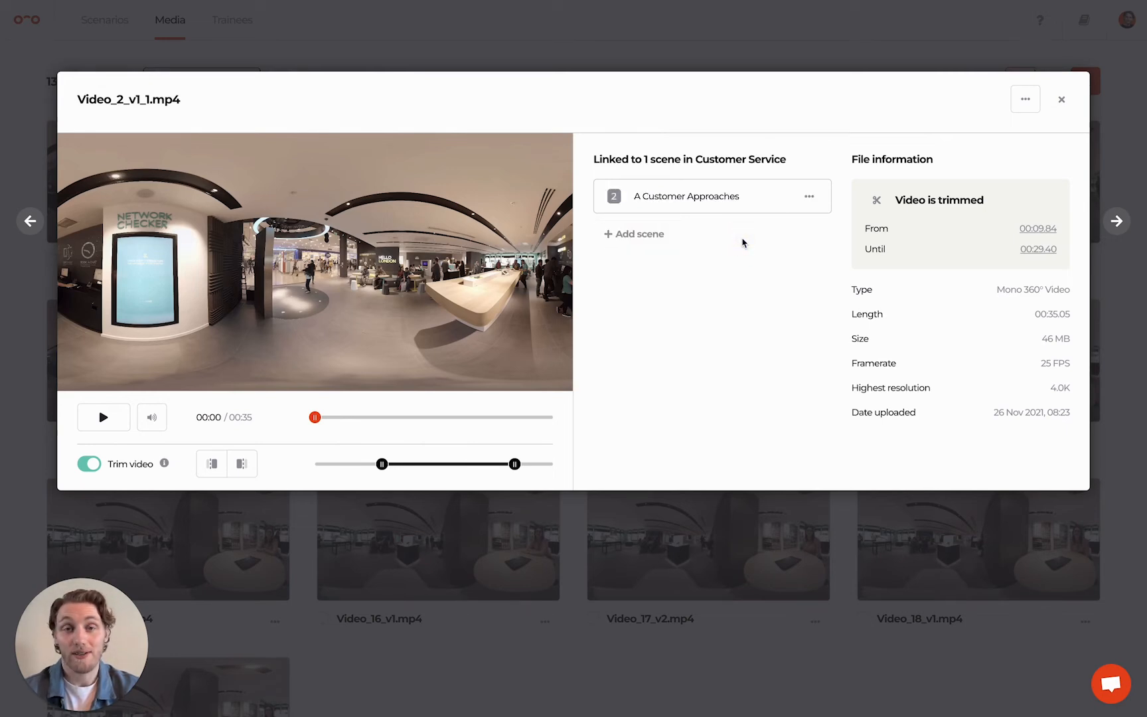
pyautogui.click(1060, 99)
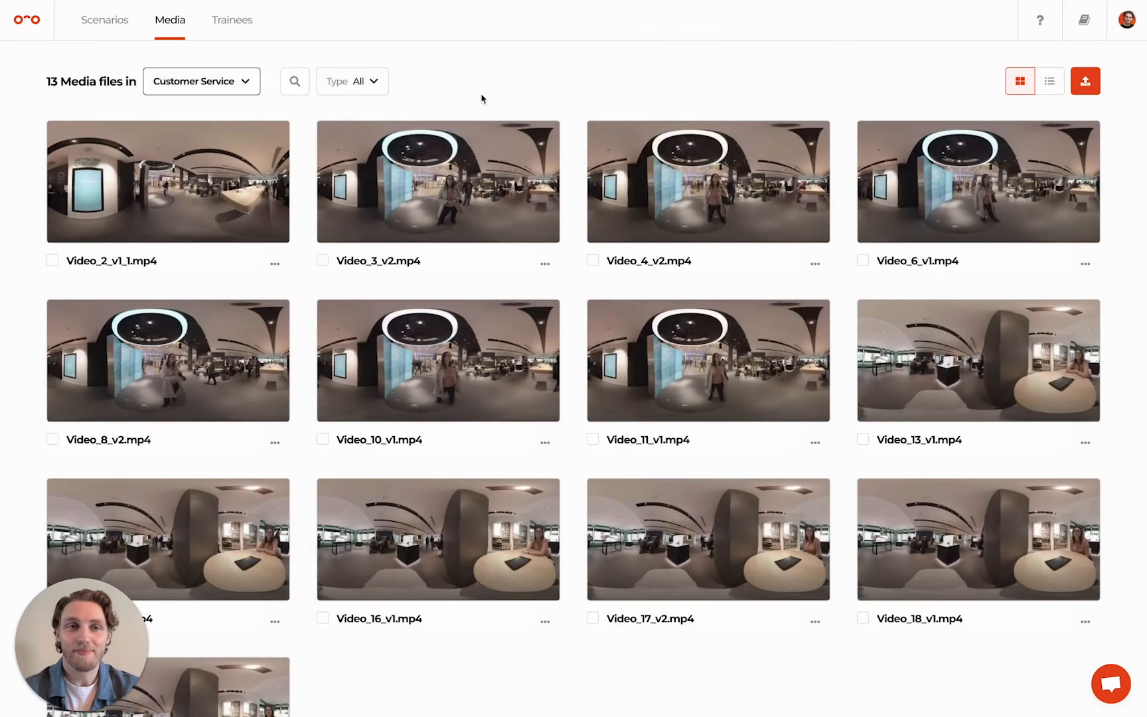
# Step: Show the 53 trainees, then switch to the trainee groups list
pyautogui.click(233, 20)
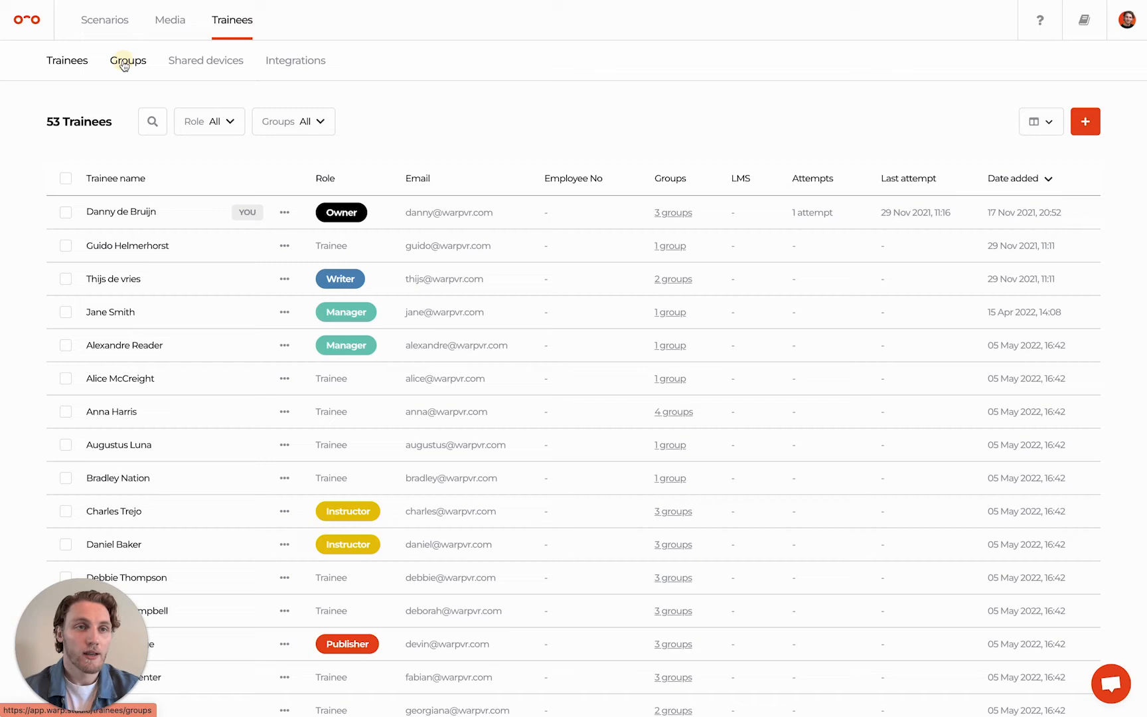
pyautogui.click(128, 60)
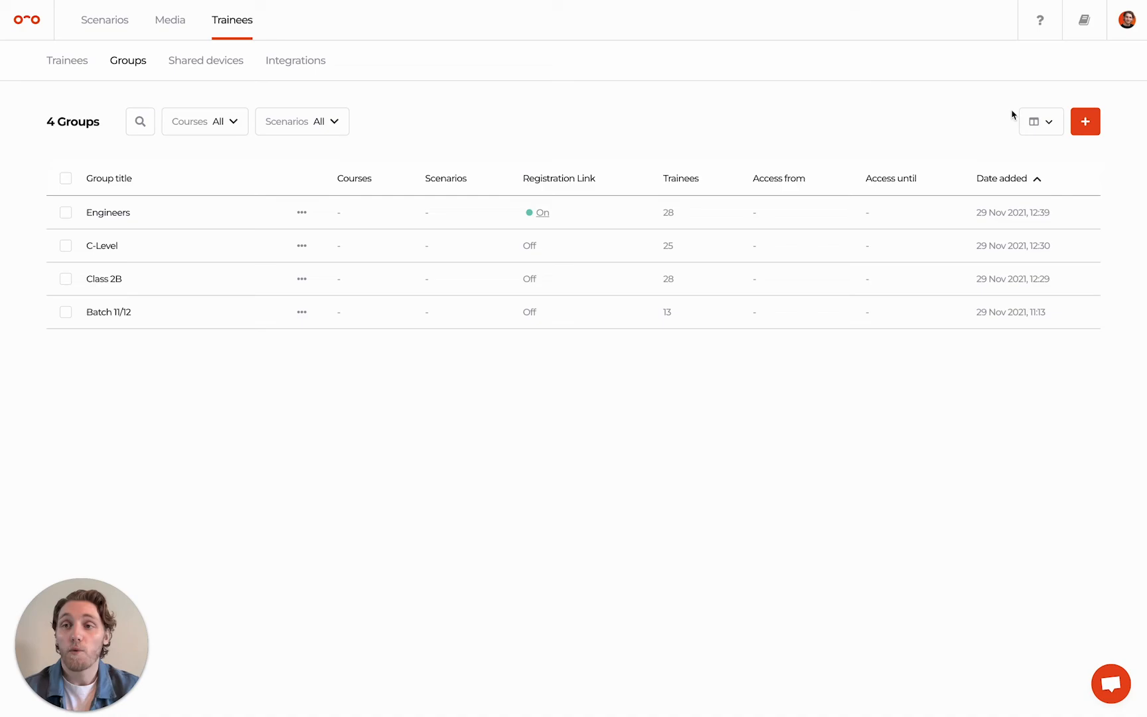
# Step: Start a New Group from the groups page and cancel it unused
pyautogui.click(1085, 121)
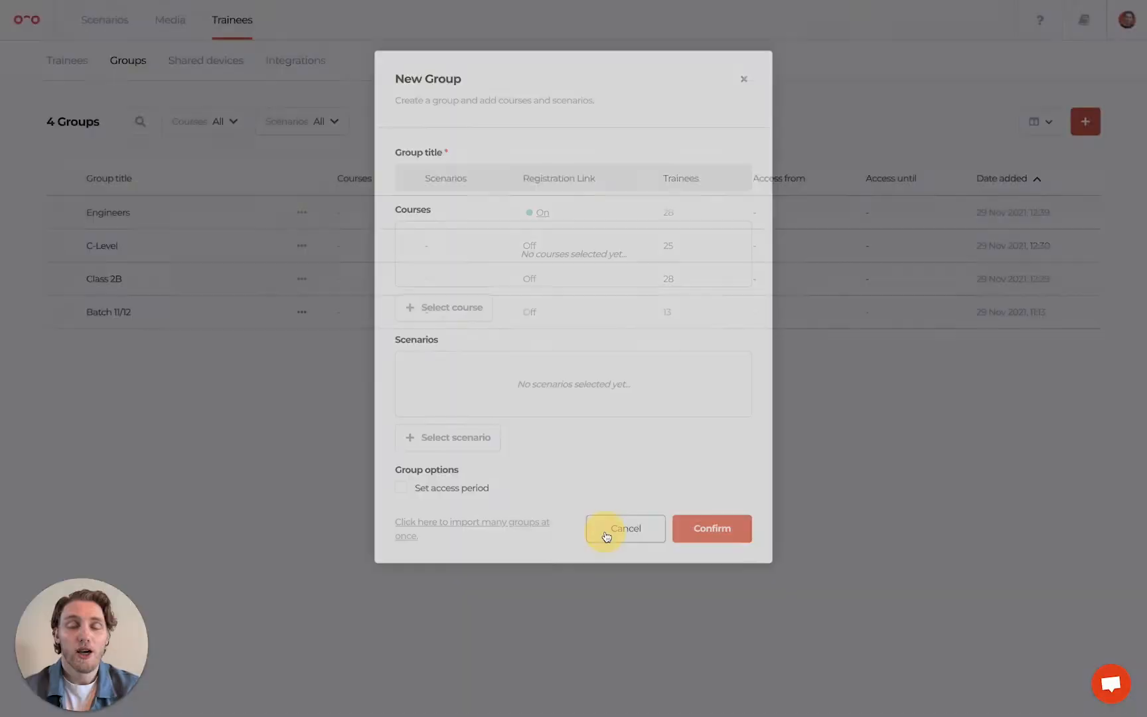
pyautogui.click(624, 529)
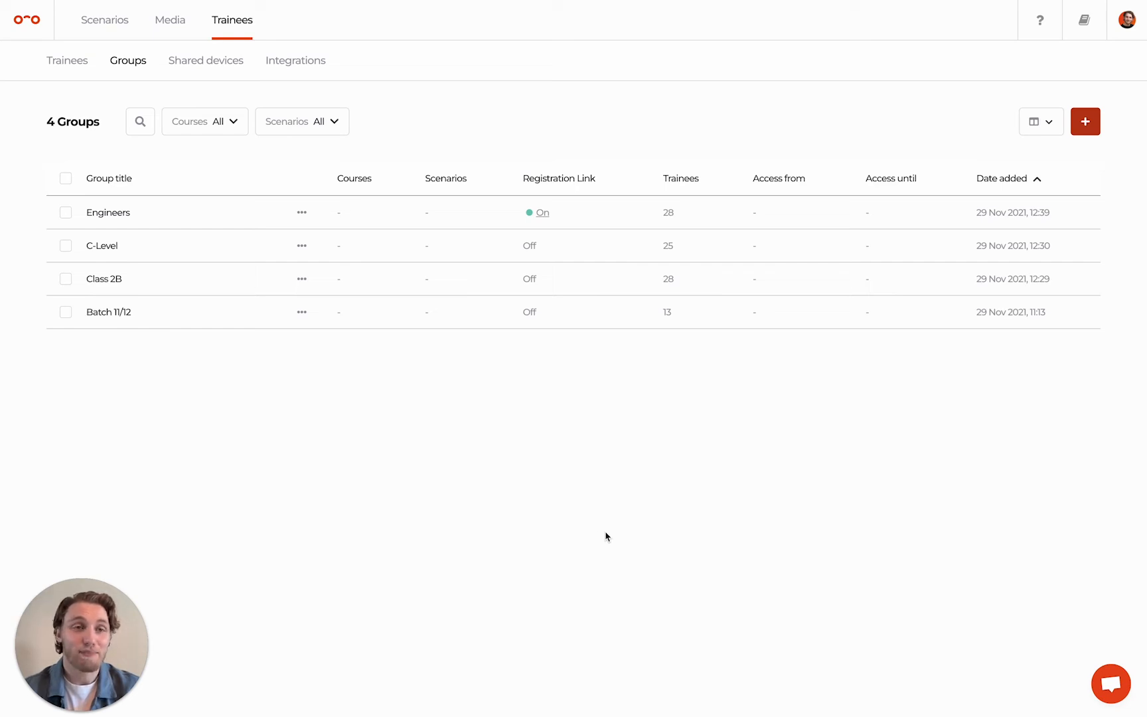
# Step: Show the shared devices list with VR headset 1, a Pico in trainee sign-in mode
pyautogui.click(205, 60)
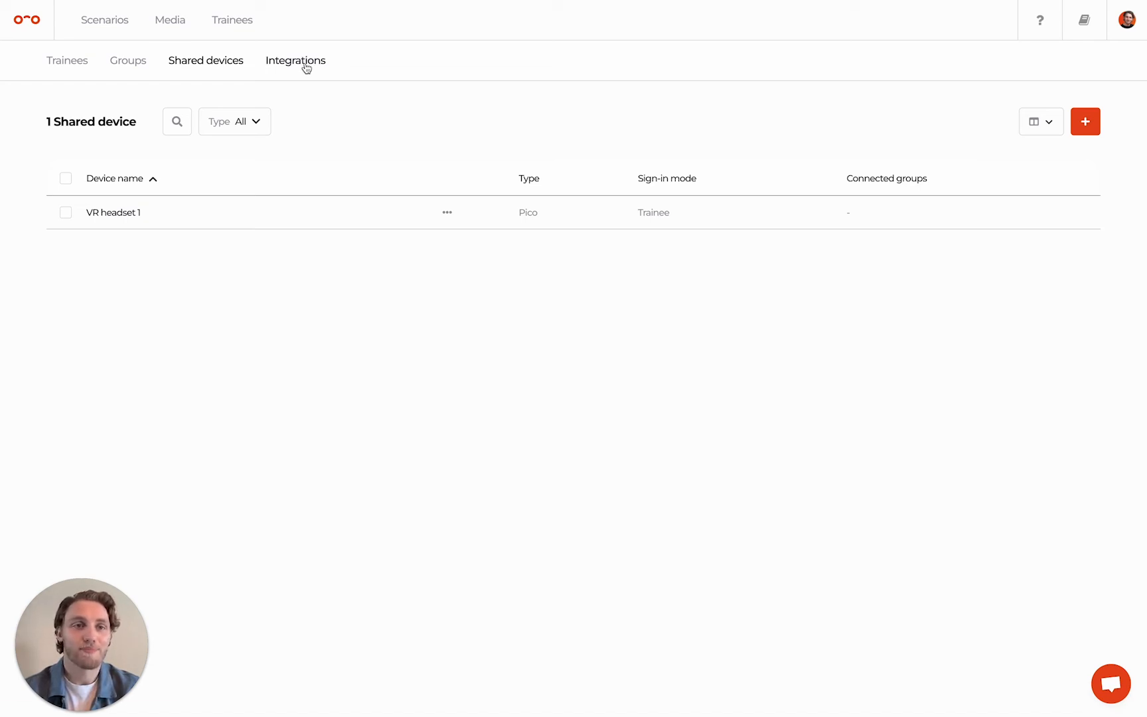
# Step: Show the SCORM 1.2 integrations for SAP SuccessFactors and bring up the support chat
pyautogui.click(294, 60)
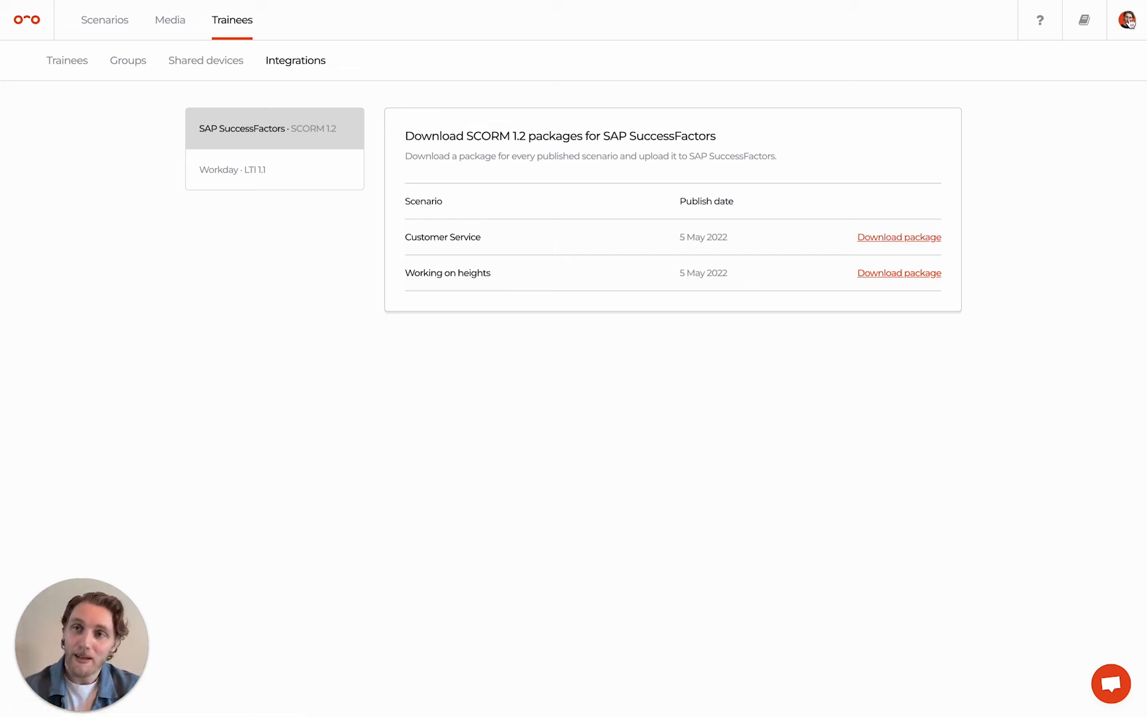
pyautogui.click(1126, 20)
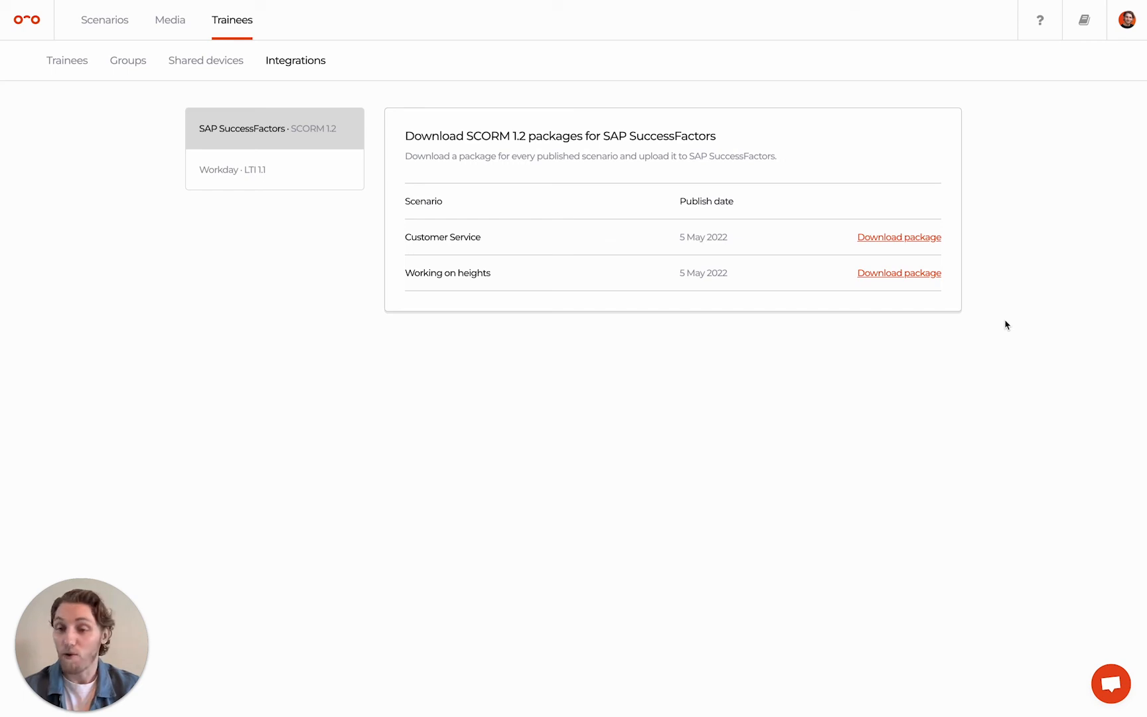
pyautogui.moveTo(1089, 623)
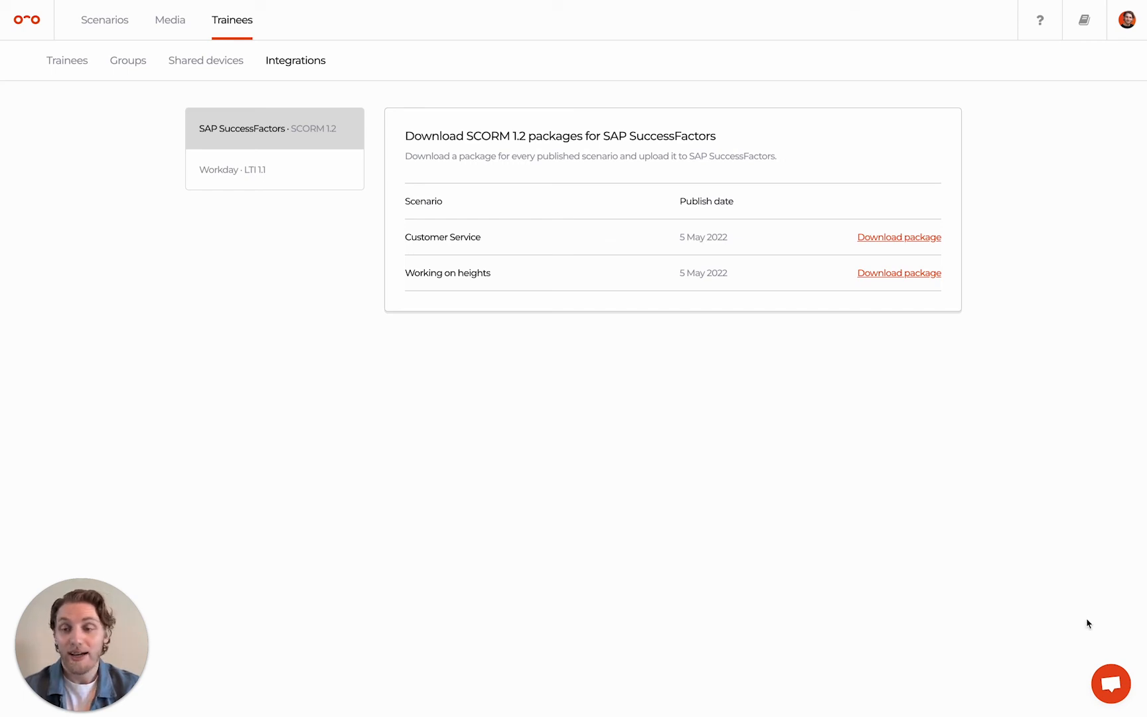
pyautogui.click(1111, 683)
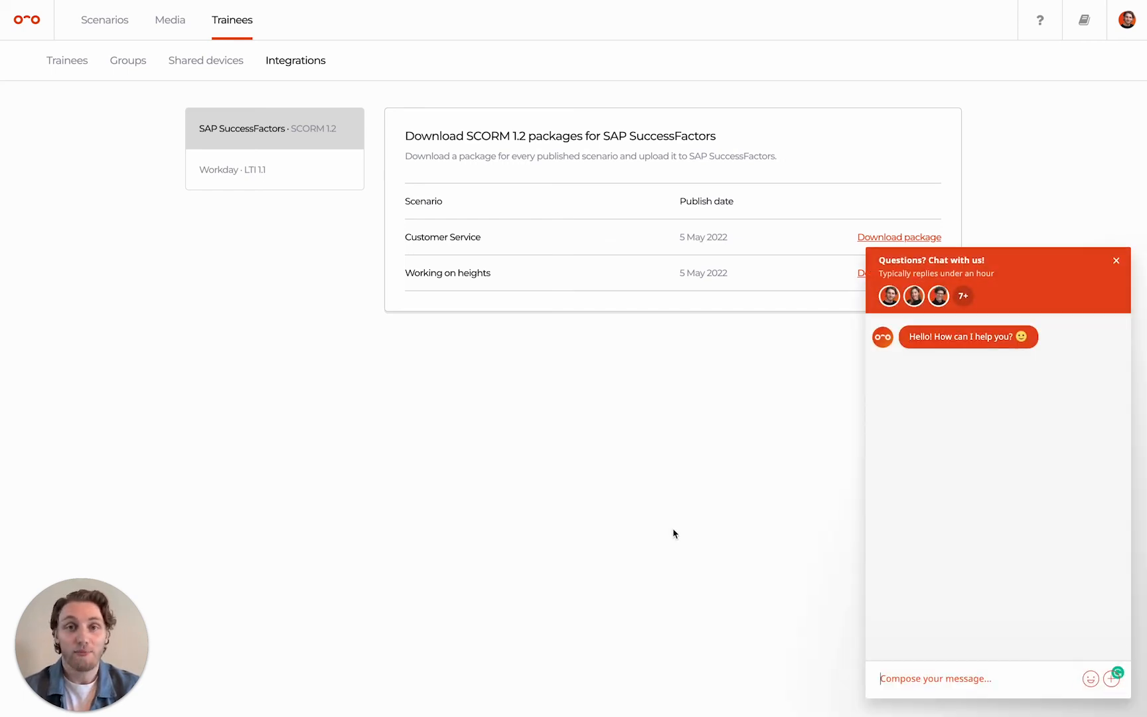